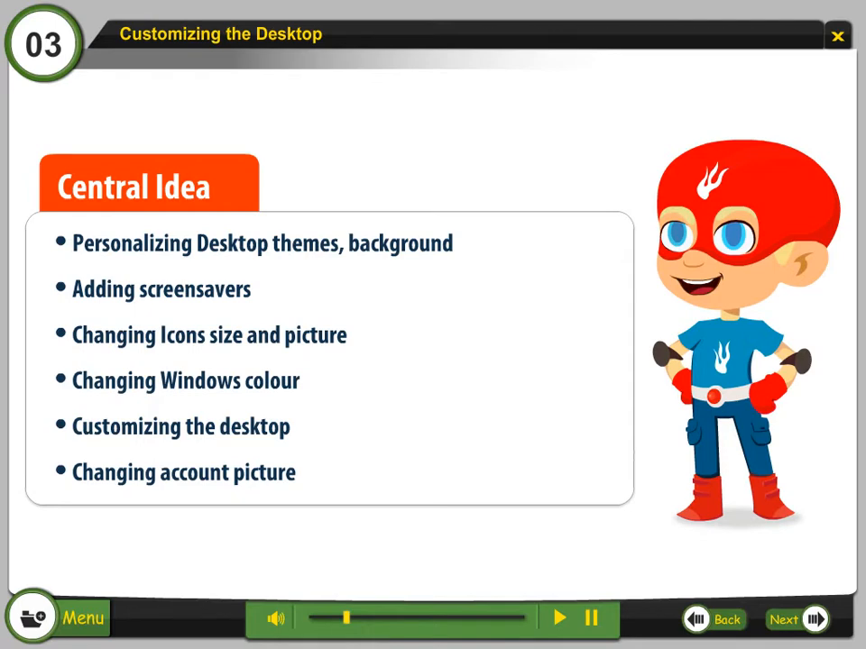
# - Advance the course player past the Central Idea slide to the window color demonstration
pyautogui.click(783, 620)
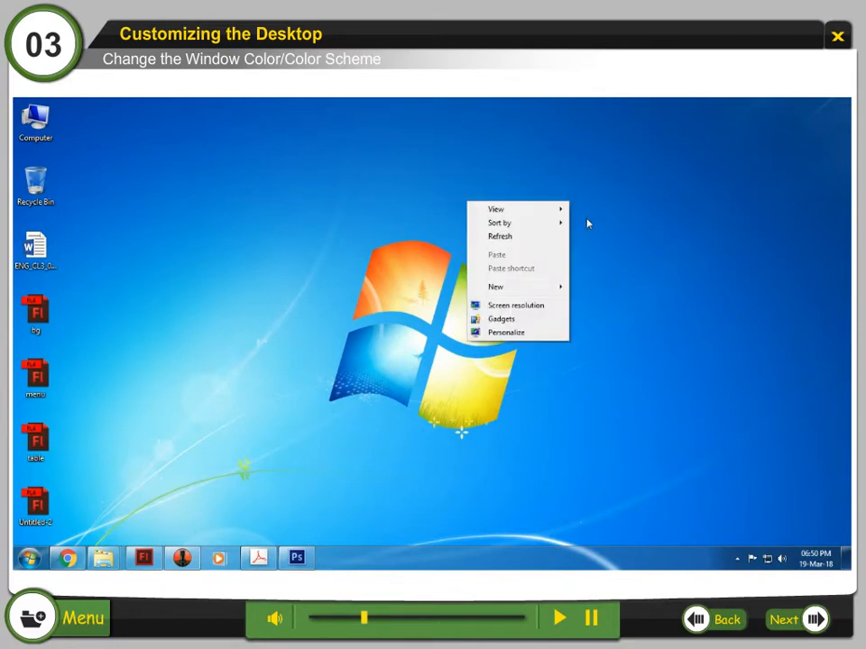
# - In Personalization's Window Color page, pick the green swatch and toggle Enable transparency
pyautogui.click(507, 332)
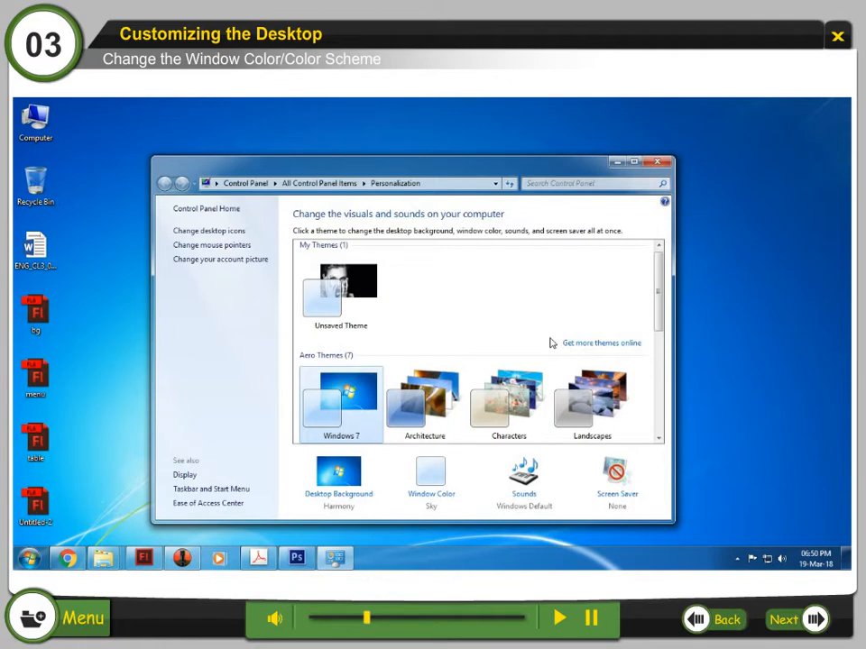
pyautogui.moveTo(431, 494)
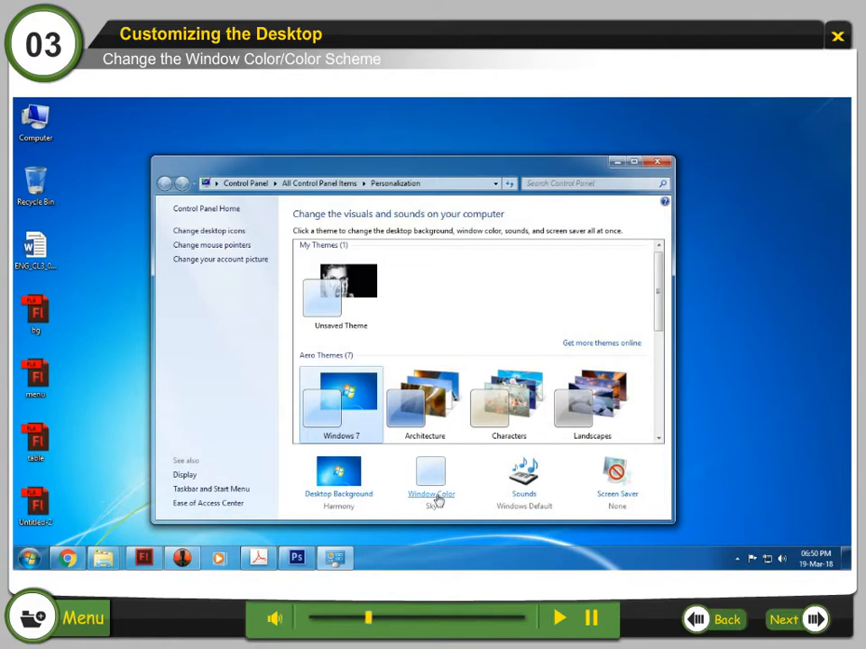
pyautogui.click(429, 476)
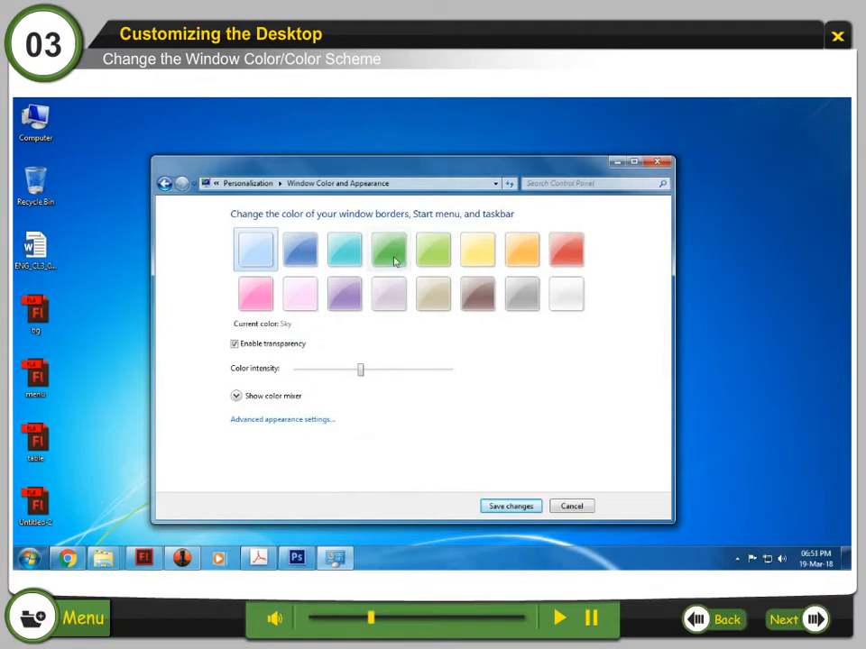
pyautogui.click(388, 249)
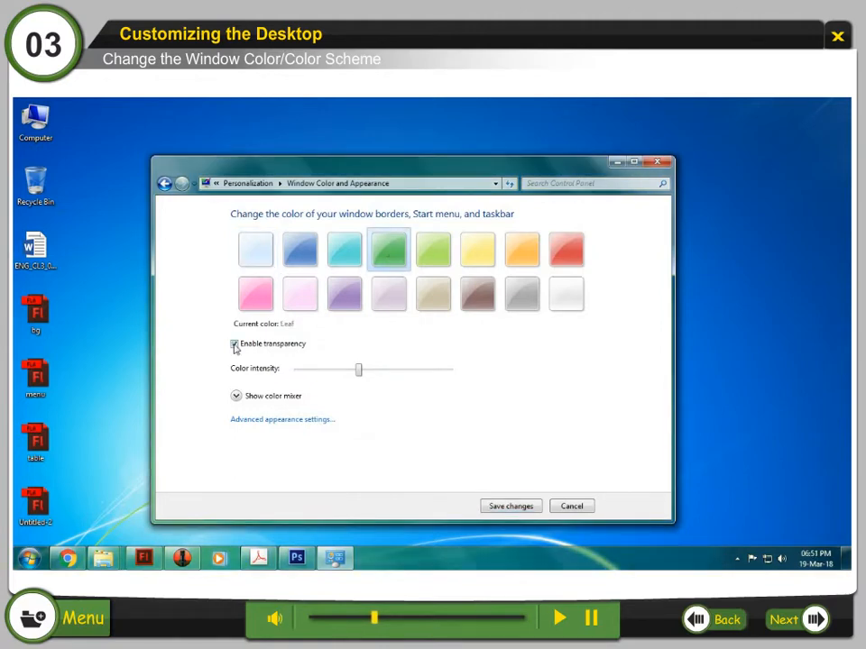
pyautogui.click(235, 344)
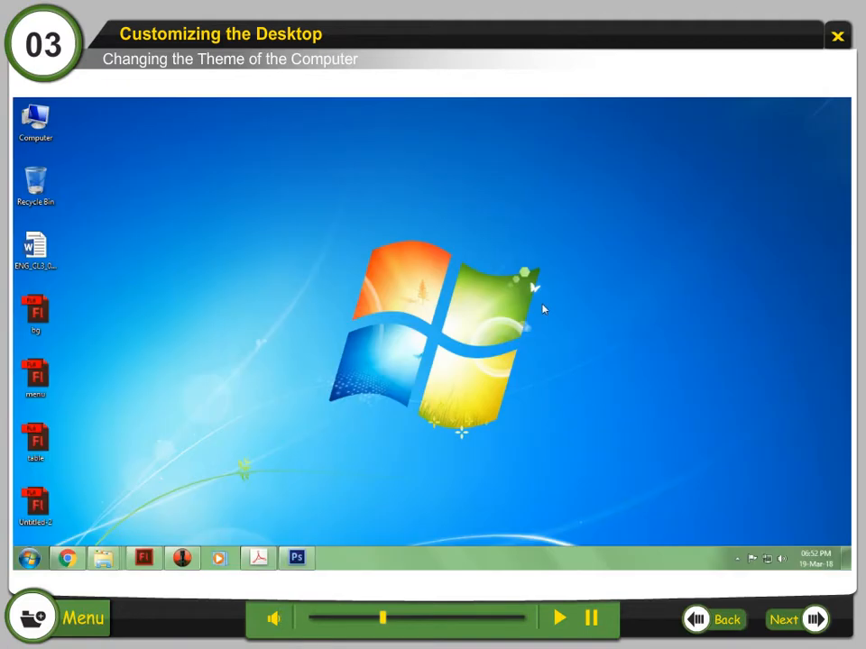
# - From the desktop's Personalize menu, apply the Windows 7 theme under Aero Themes
pyautogui.rightClick(541, 309)
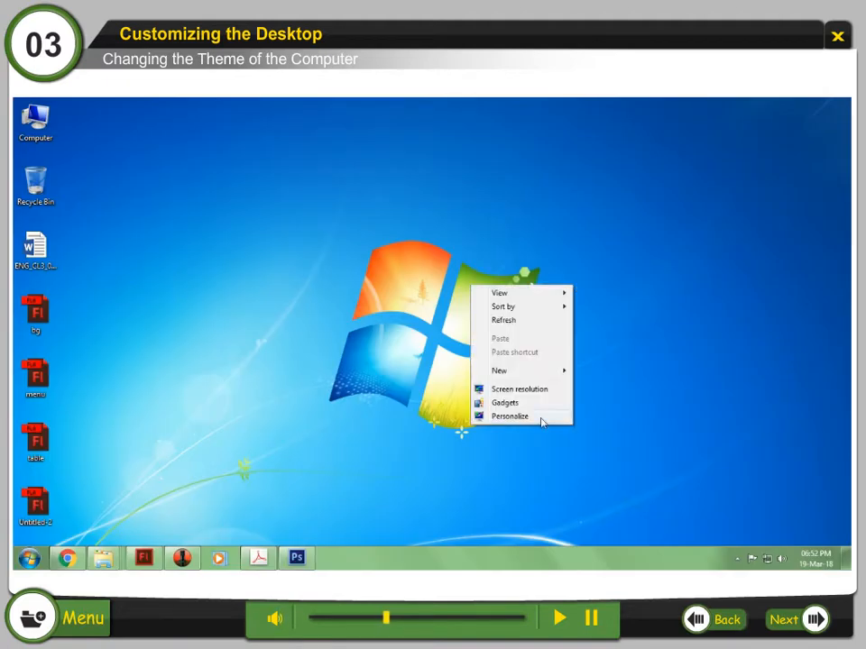
pyautogui.click(512, 414)
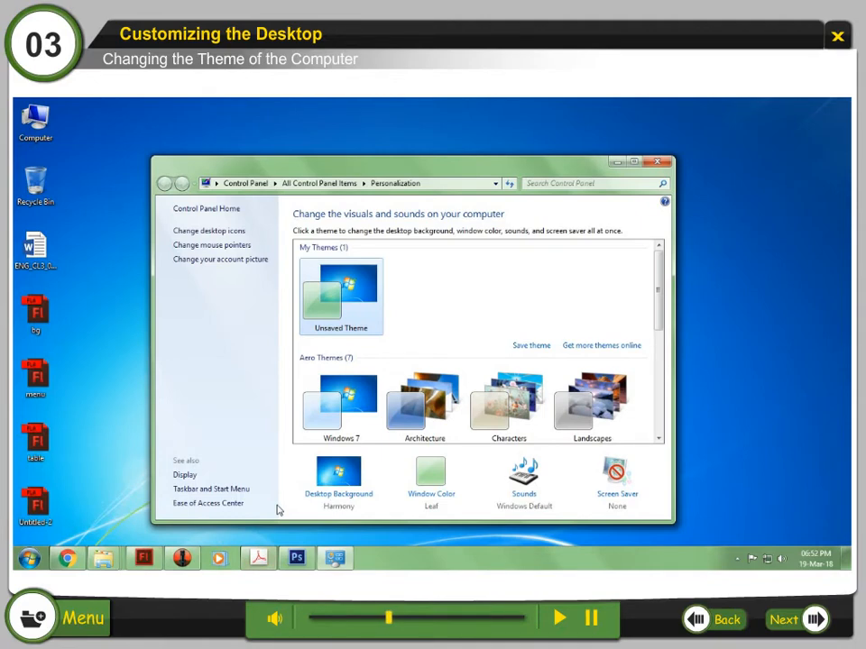
pyautogui.click(339, 404)
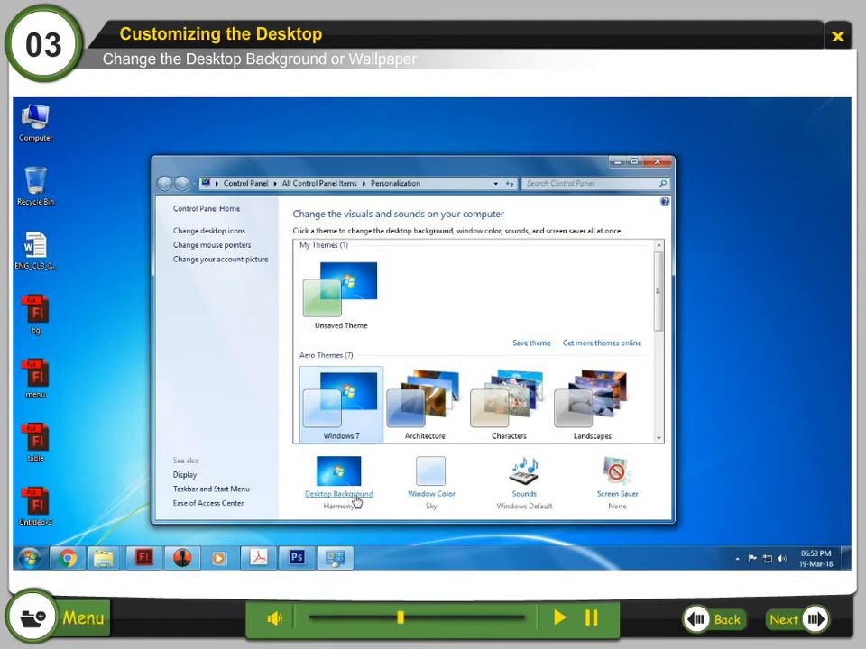
# - In Desktop Background, browse to the Downloads folder and set one of its pictures as wallpaper
pyautogui.click(339, 478)
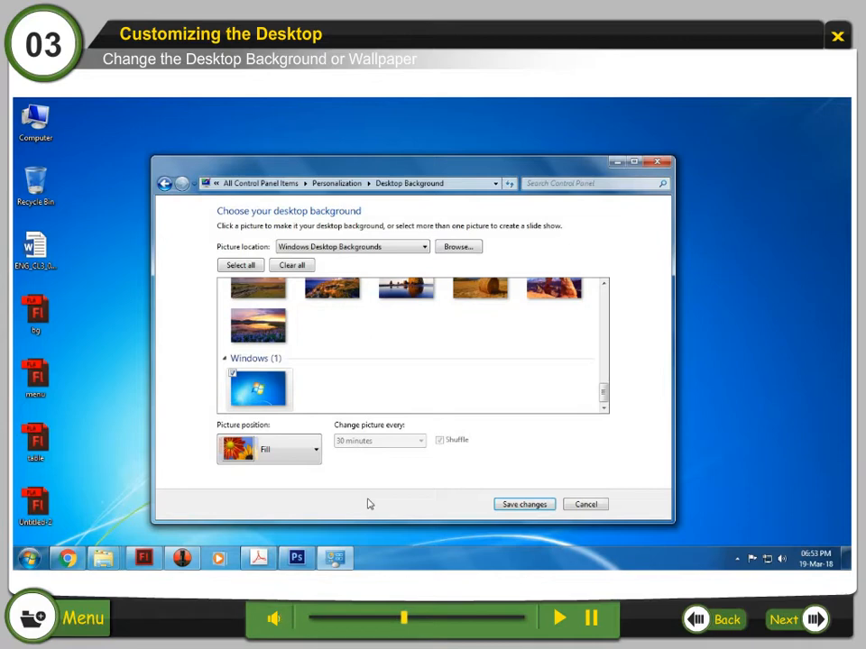
pyautogui.click(459, 245)
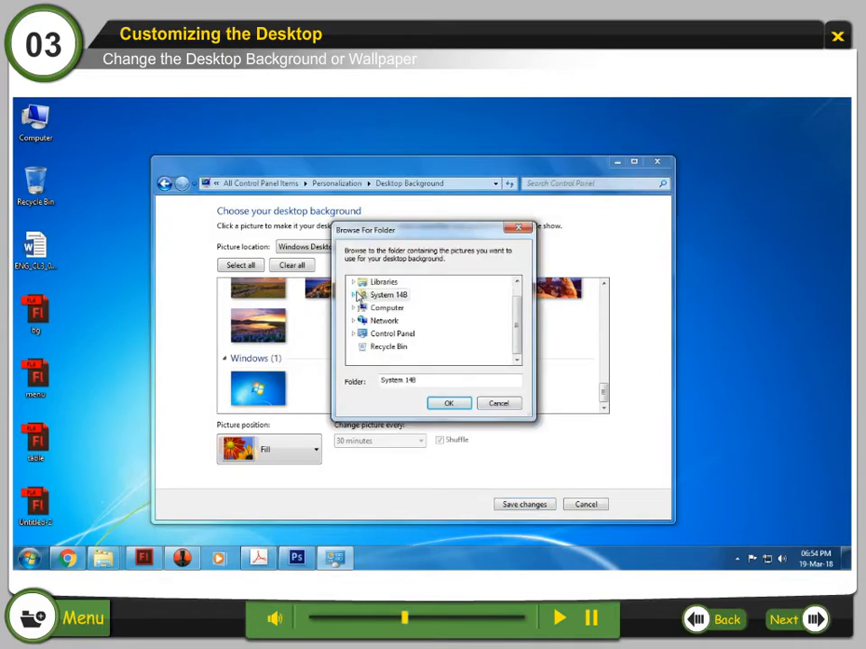
pyautogui.click(447, 404)
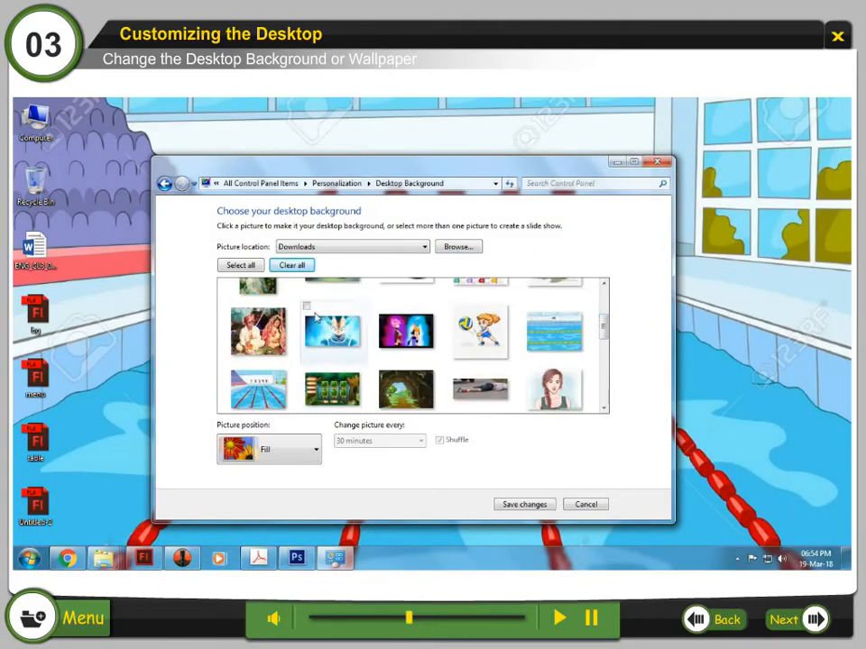
pyautogui.click(332, 334)
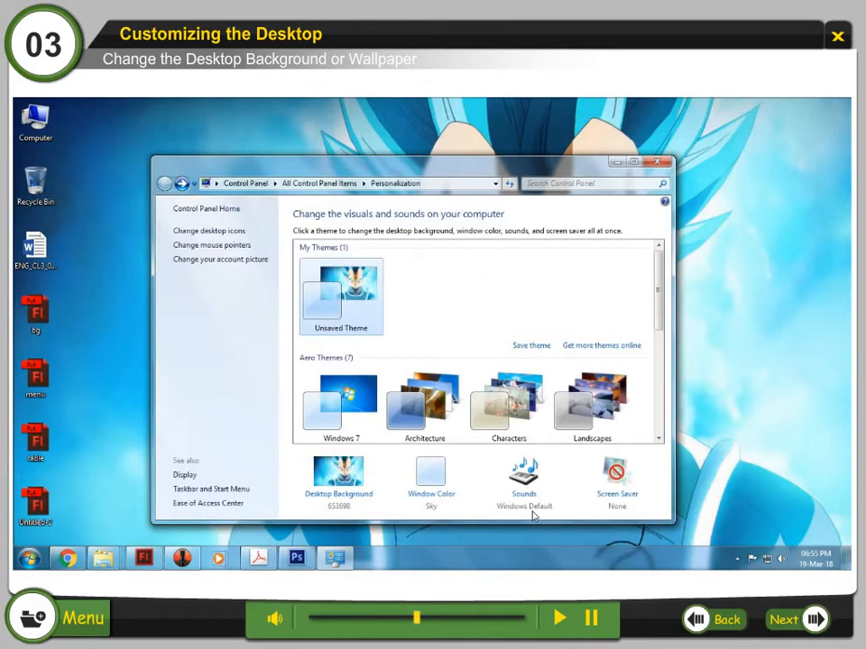
pyautogui.click(656, 163)
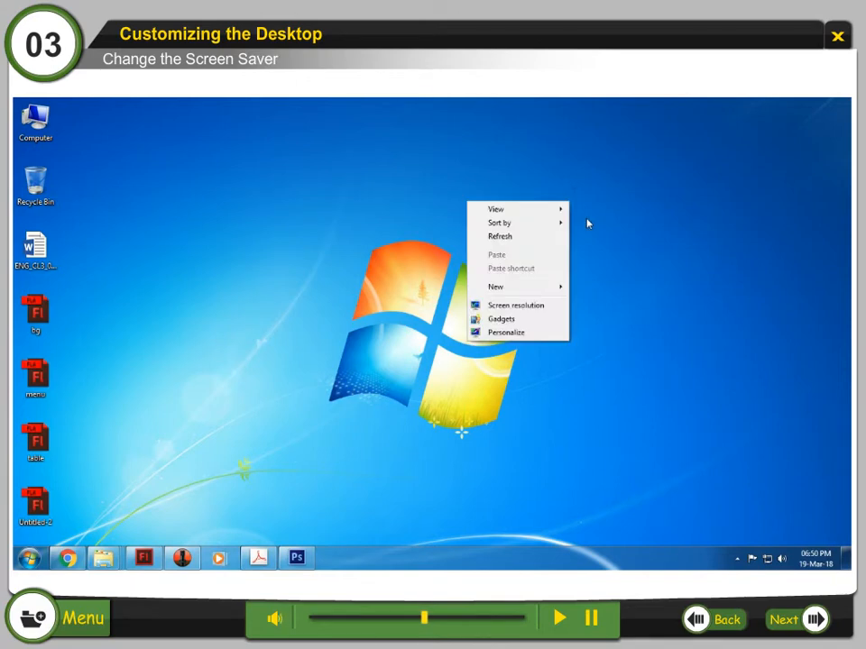
# - In Screen Saver Settings, select Mystify from the list, confirm with OK and continue the course
pyautogui.click(505, 332)
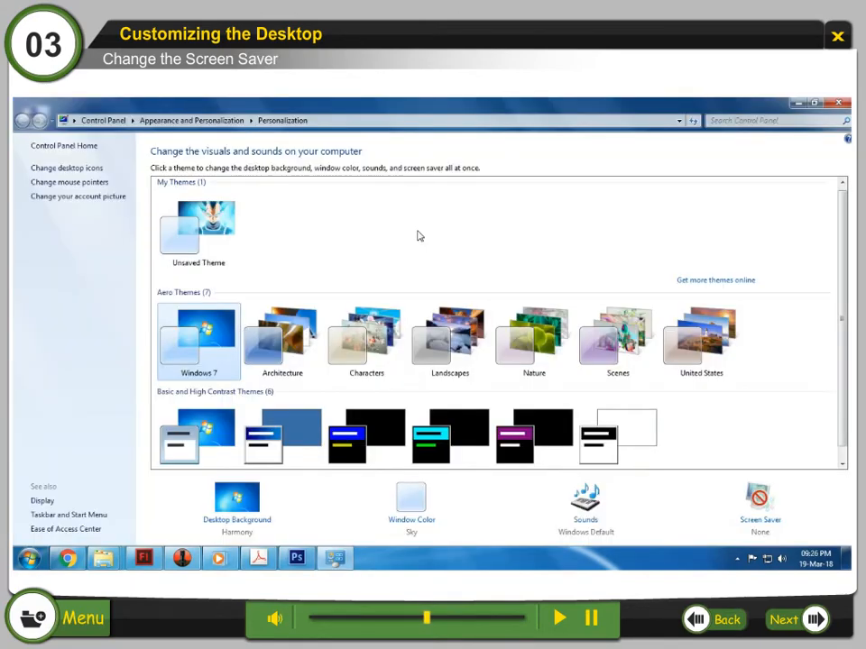
pyautogui.moveTo(761, 505)
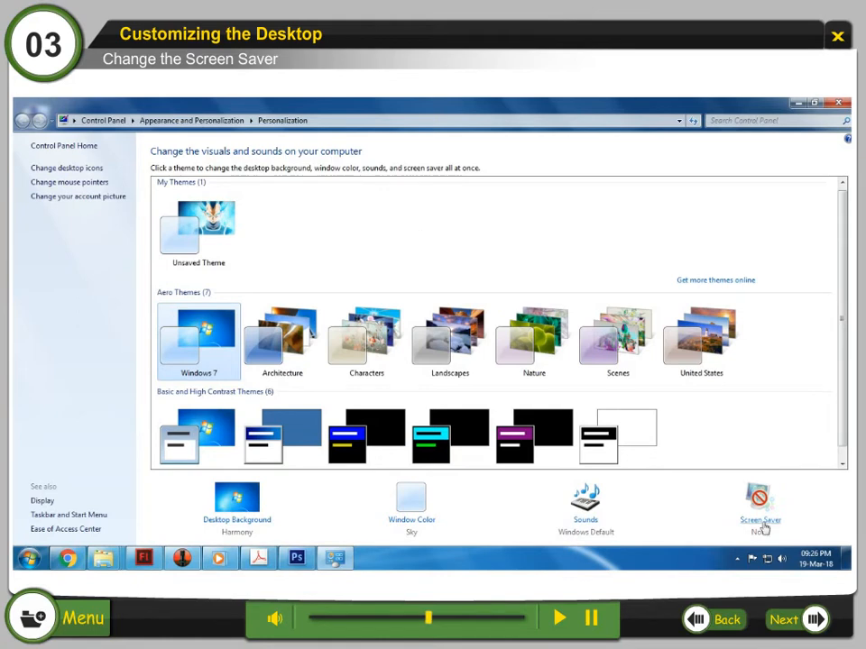
pyautogui.click(759, 502)
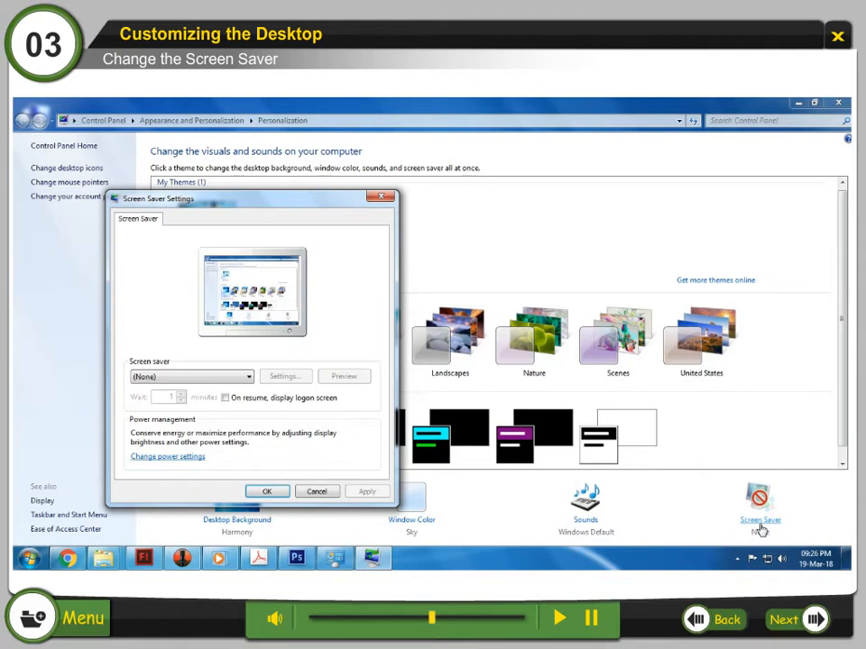
pyautogui.click(246, 377)
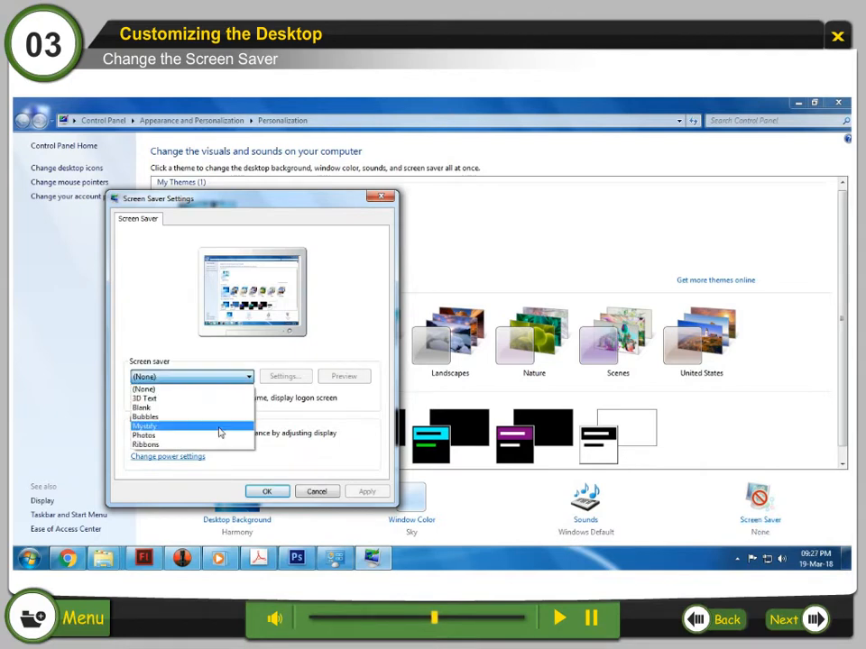
pyautogui.click(144, 425)
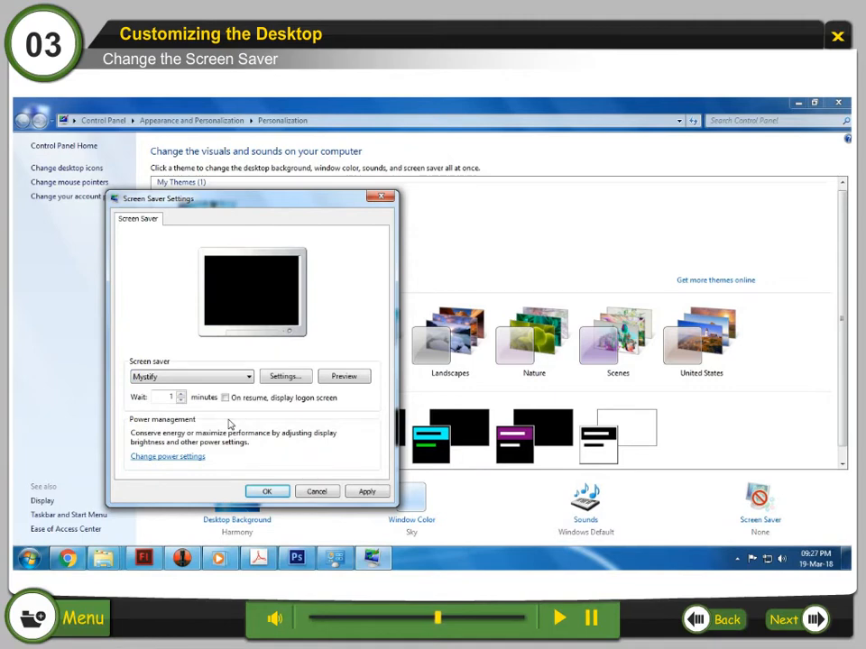
pyautogui.click(343, 377)
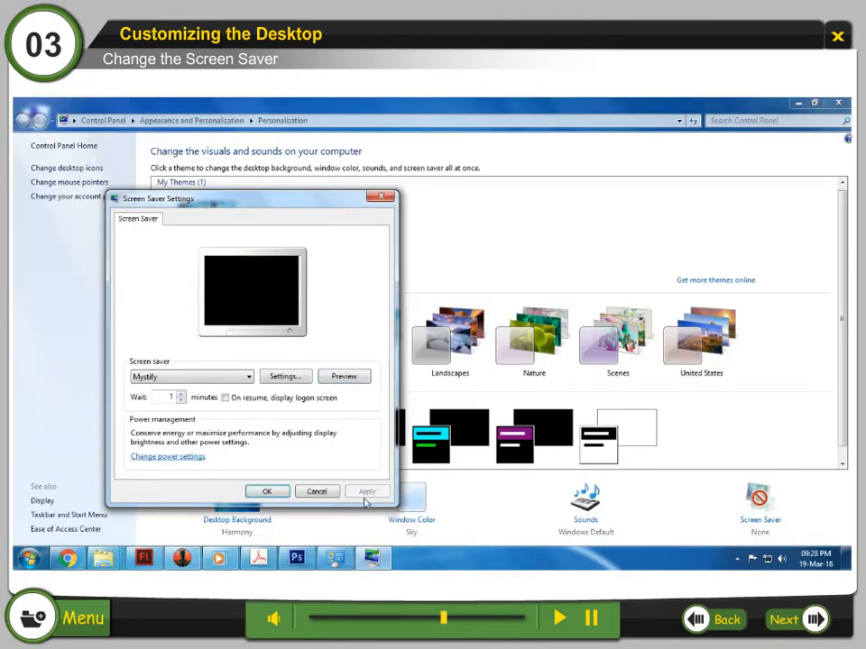
pyautogui.click(267, 490)
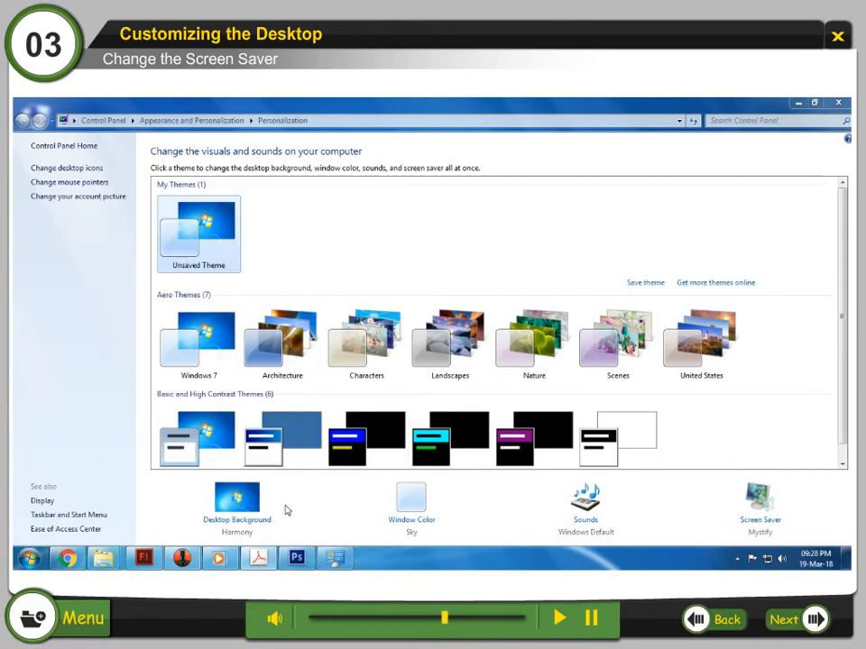
pyautogui.click(783, 620)
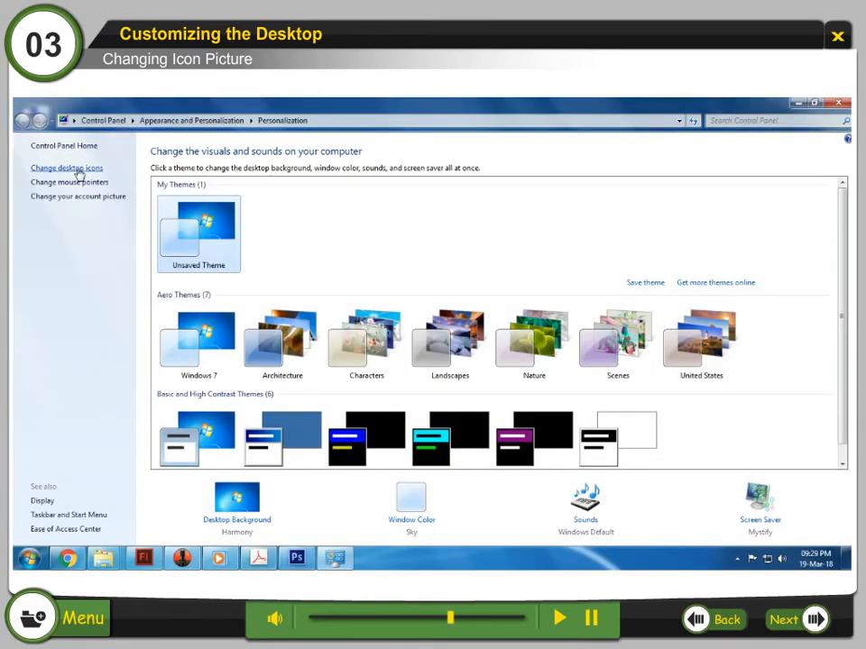
# - In Change desktop icons, select Computer and choose a replacement icon via Change Icon
pyautogui.click(65, 168)
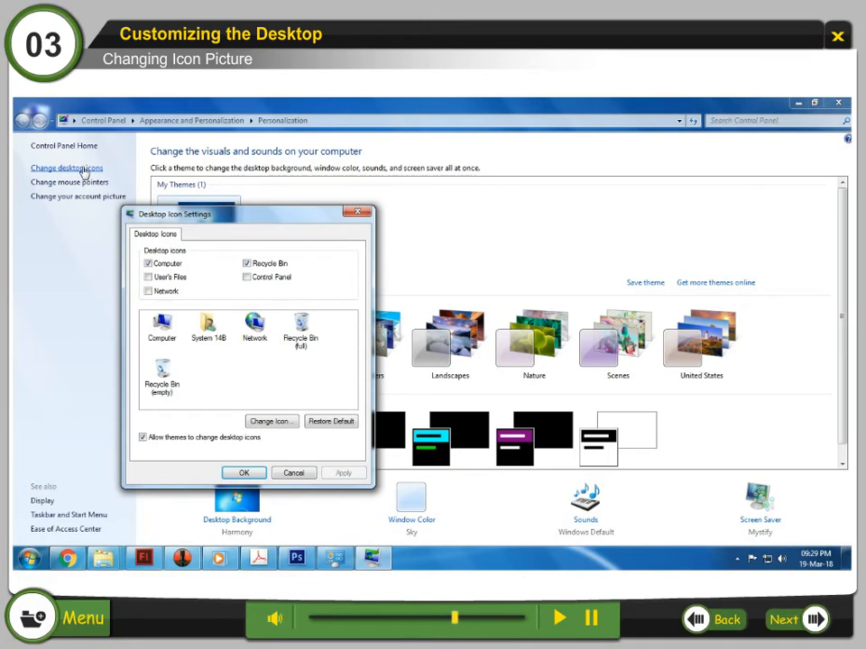
pyautogui.click(162, 324)
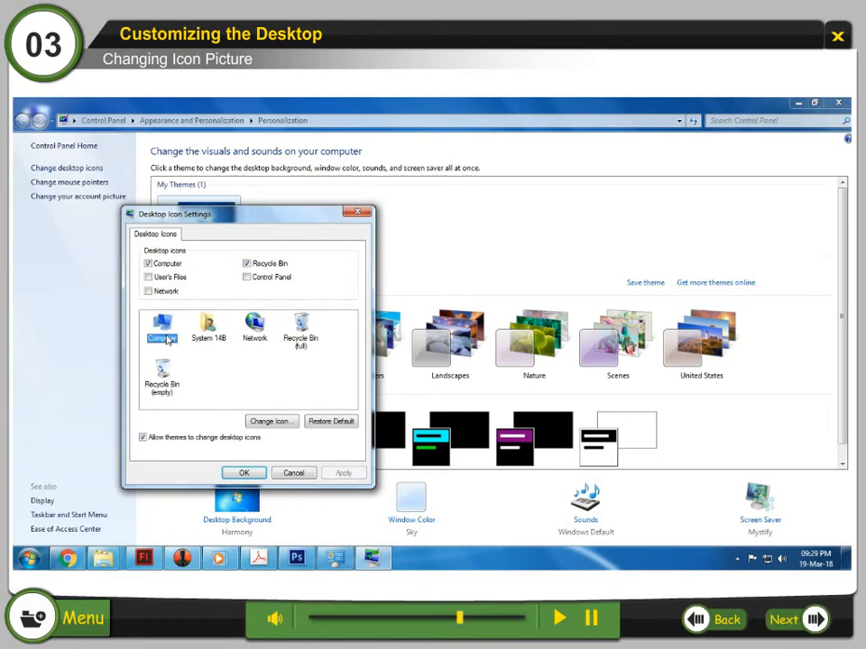
pyautogui.click(271, 422)
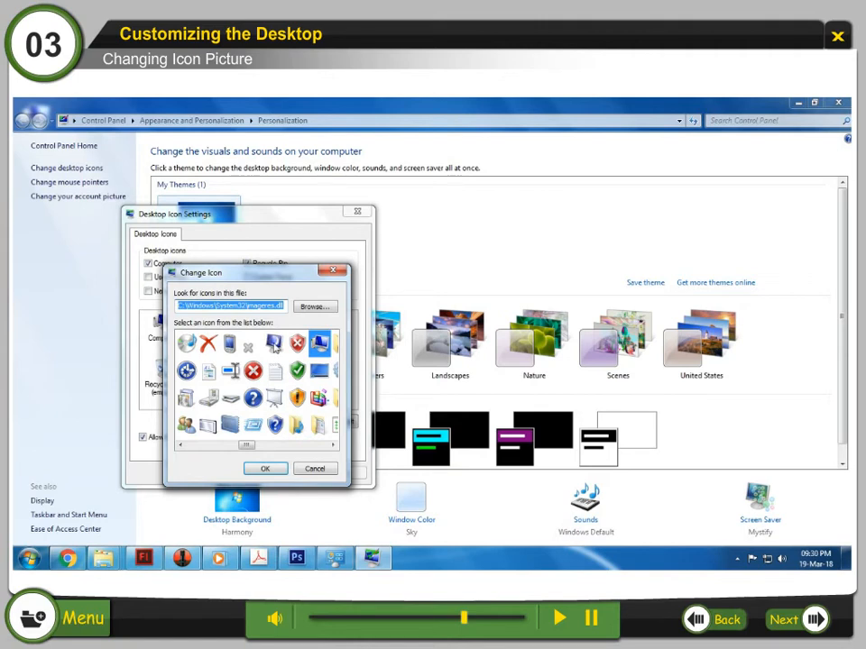
pyautogui.click(274, 343)
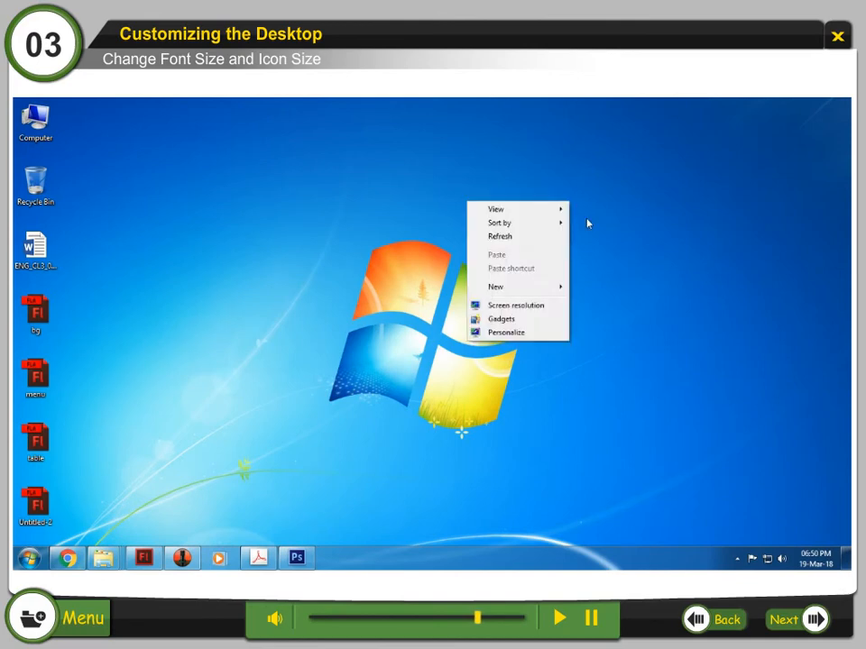
pyautogui.moveTo(550, 340)
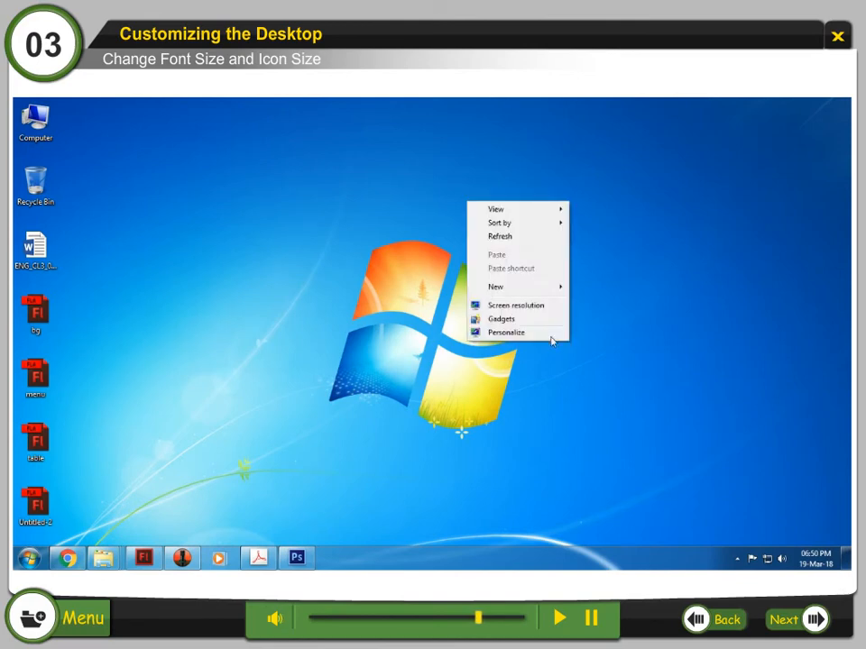
# - In Display settings, select Medium - 125% text size, apply it and close the window
pyautogui.click(505, 332)
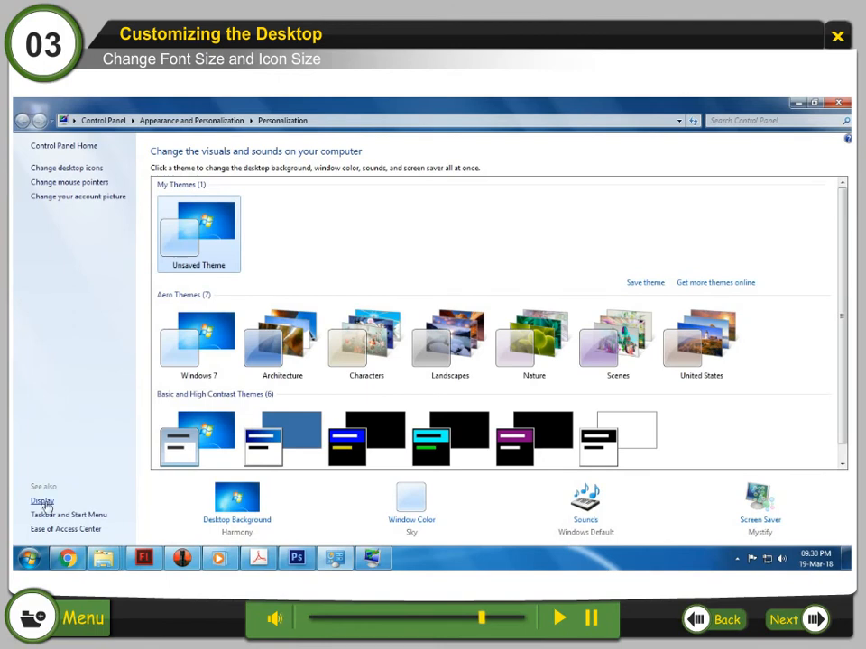
pyautogui.click(41, 501)
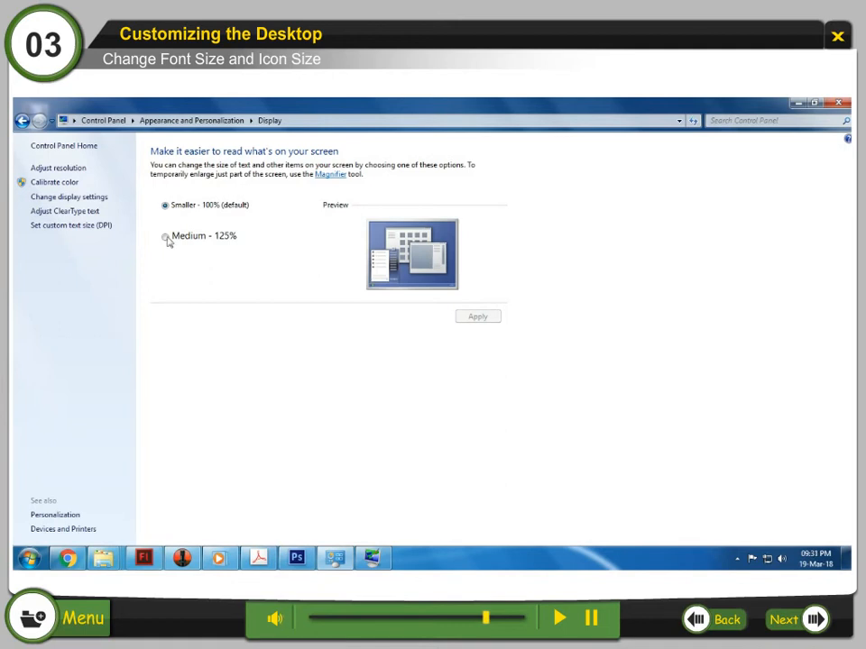
pyautogui.click(166, 235)
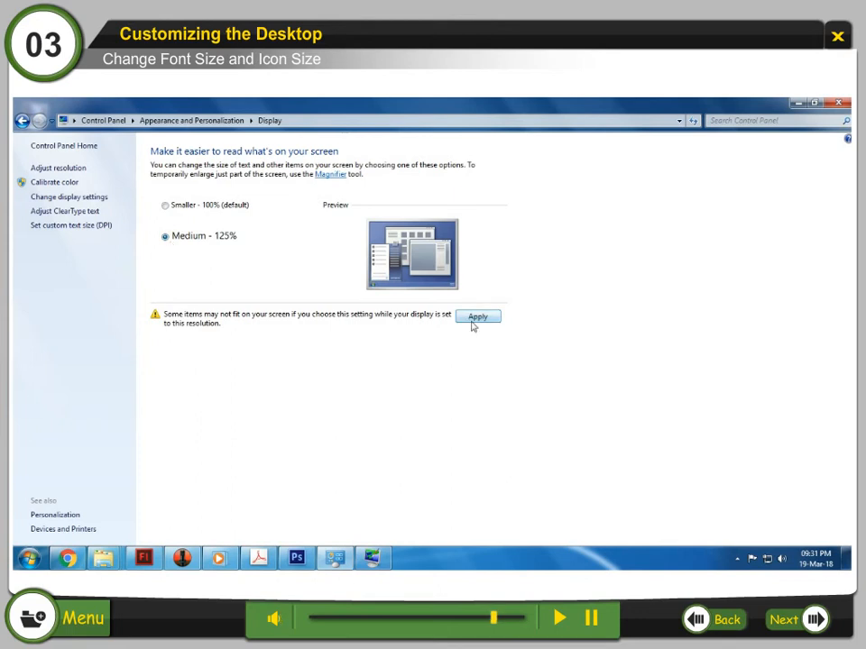
pyautogui.click(478, 317)
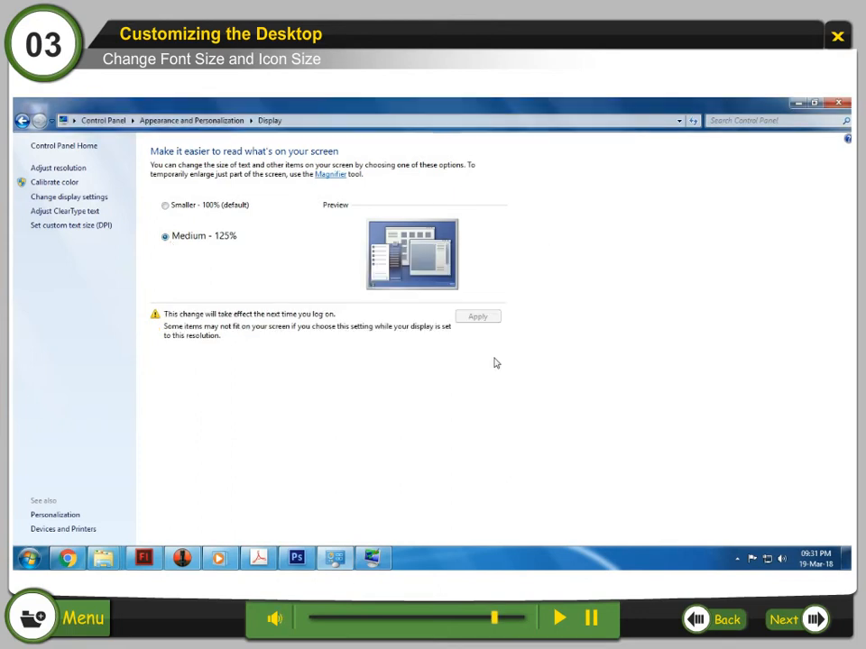
pyautogui.click(783, 621)
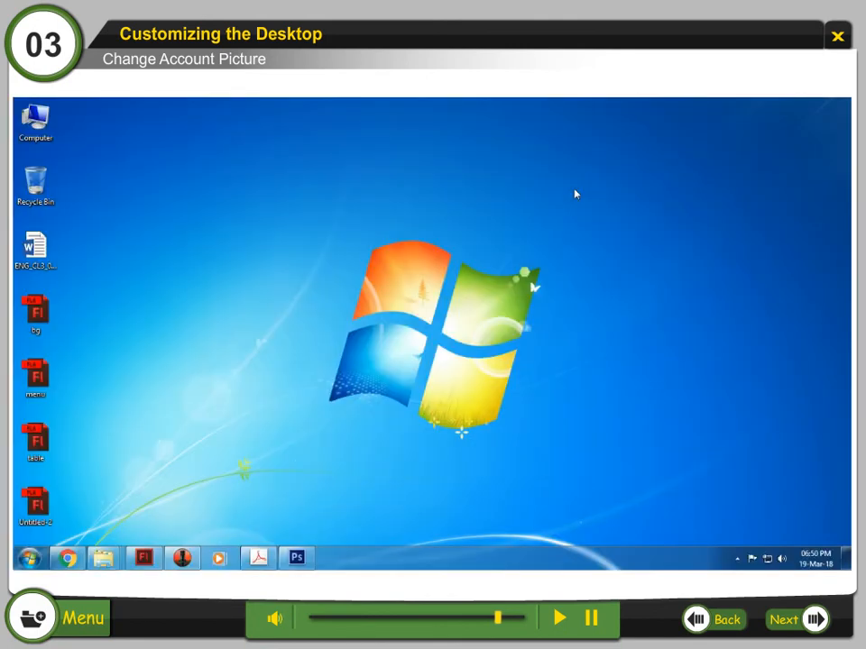
# - Reach User Accounts and Family Safety from Control Panel Home via the Personalization window
pyautogui.rightClick(574, 194)
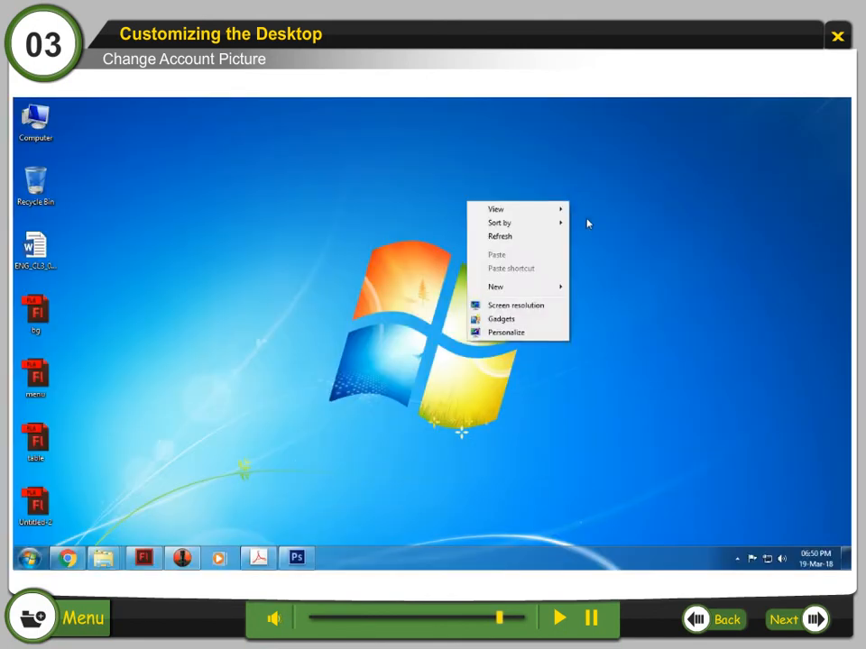
pyautogui.click(505, 332)
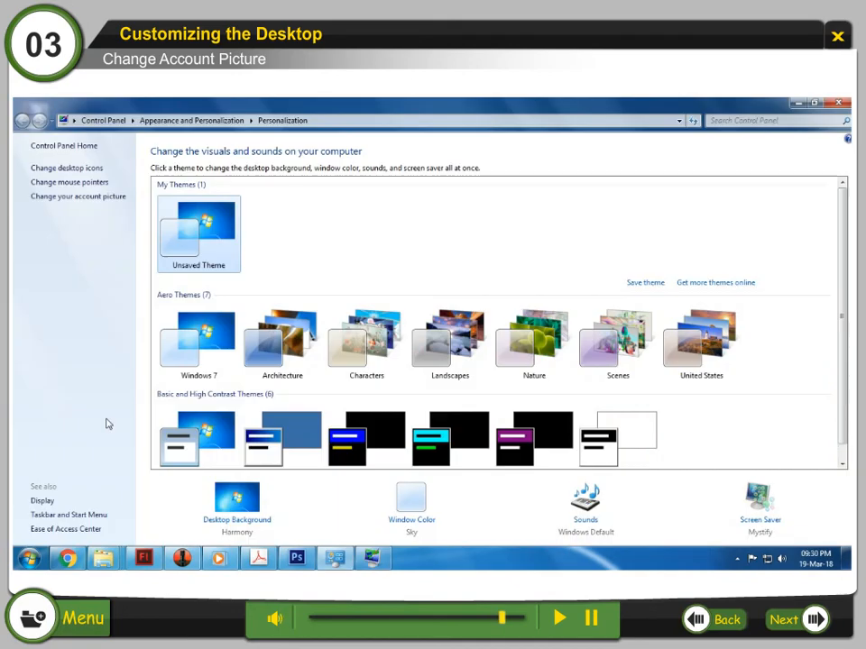
pyautogui.click(22, 119)
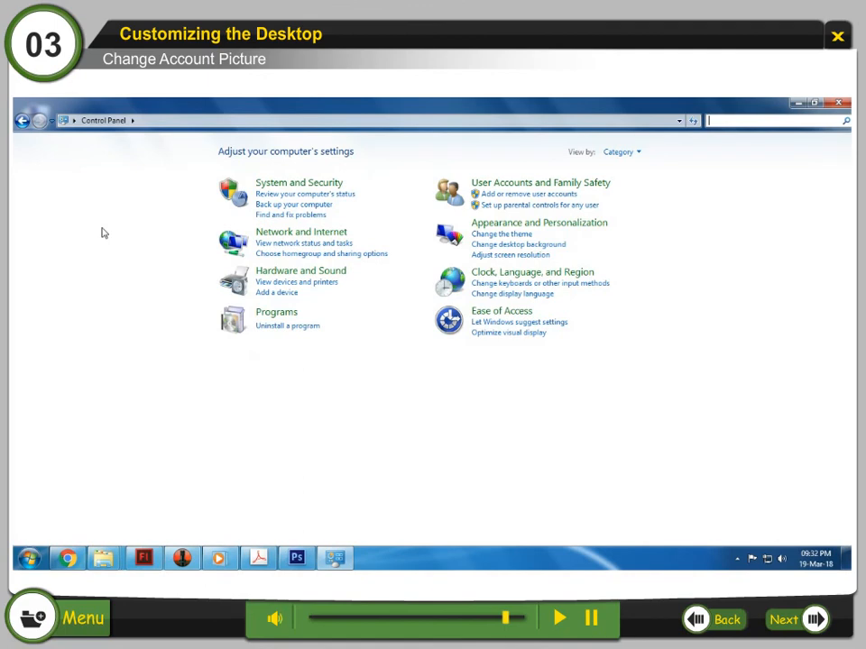
pyautogui.click(542, 182)
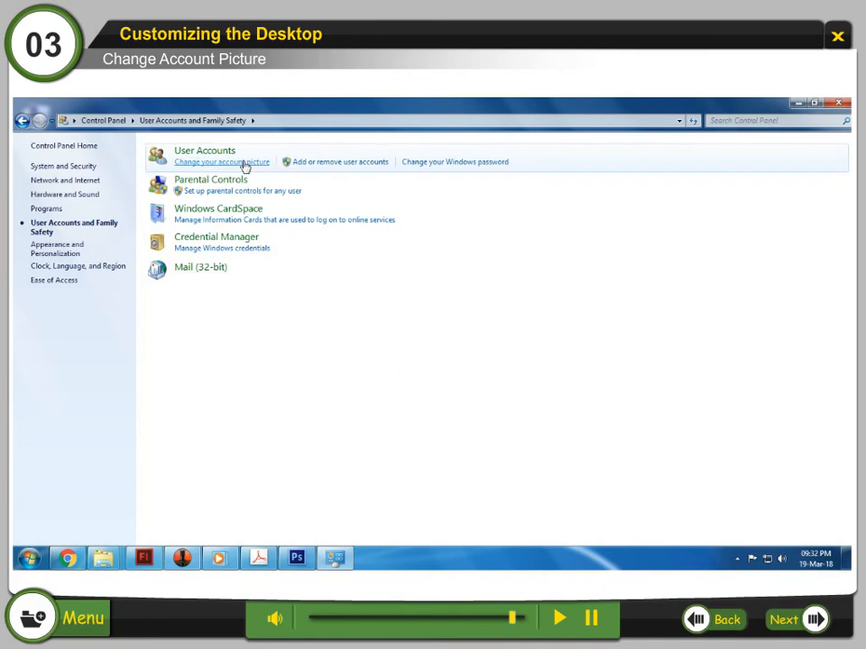
# - In Change your account picture, browse for more pictures and open the cartoon image from Downloads
pyautogui.click(220, 162)
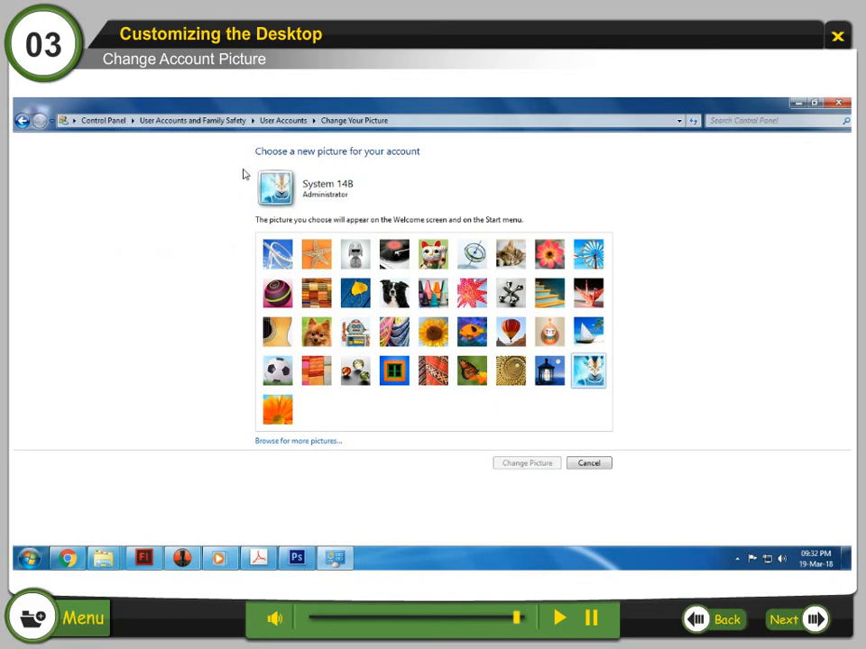
pyautogui.moveTo(328, 447)
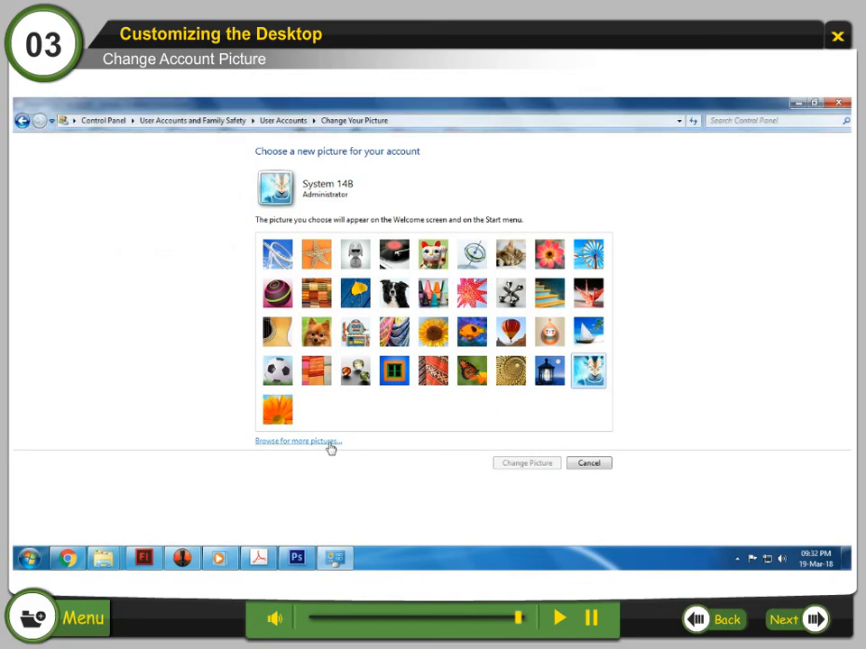
pyautogui.click(298, 440)
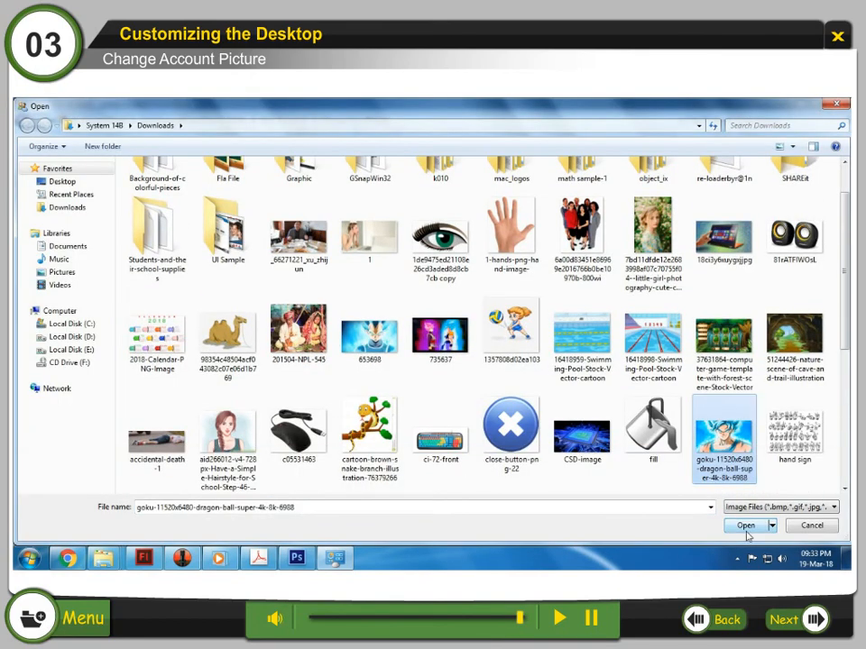
pyautogui.click(745, 527)
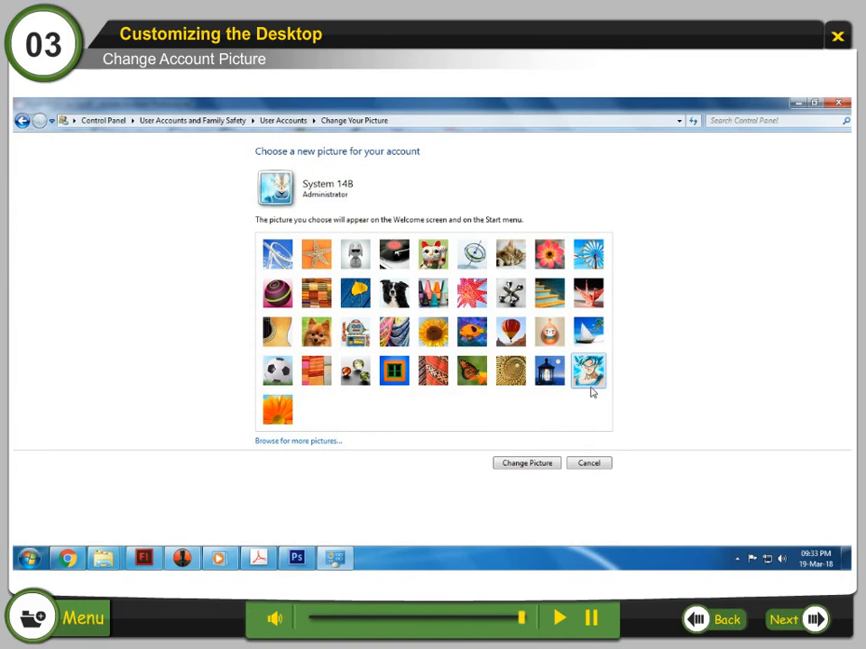